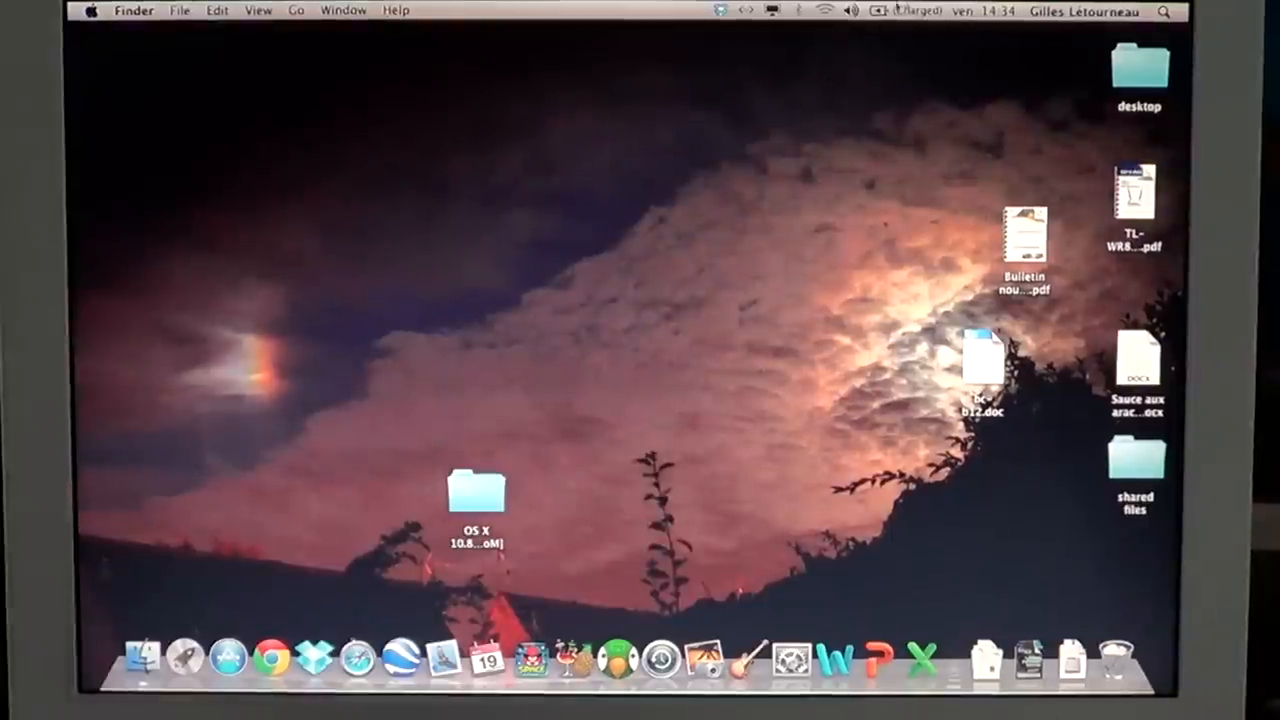
Turn Wi-Fi off from the menu bar status menu and check no network is joined
{"action": "left_click", "coordinate": [852, 12]}
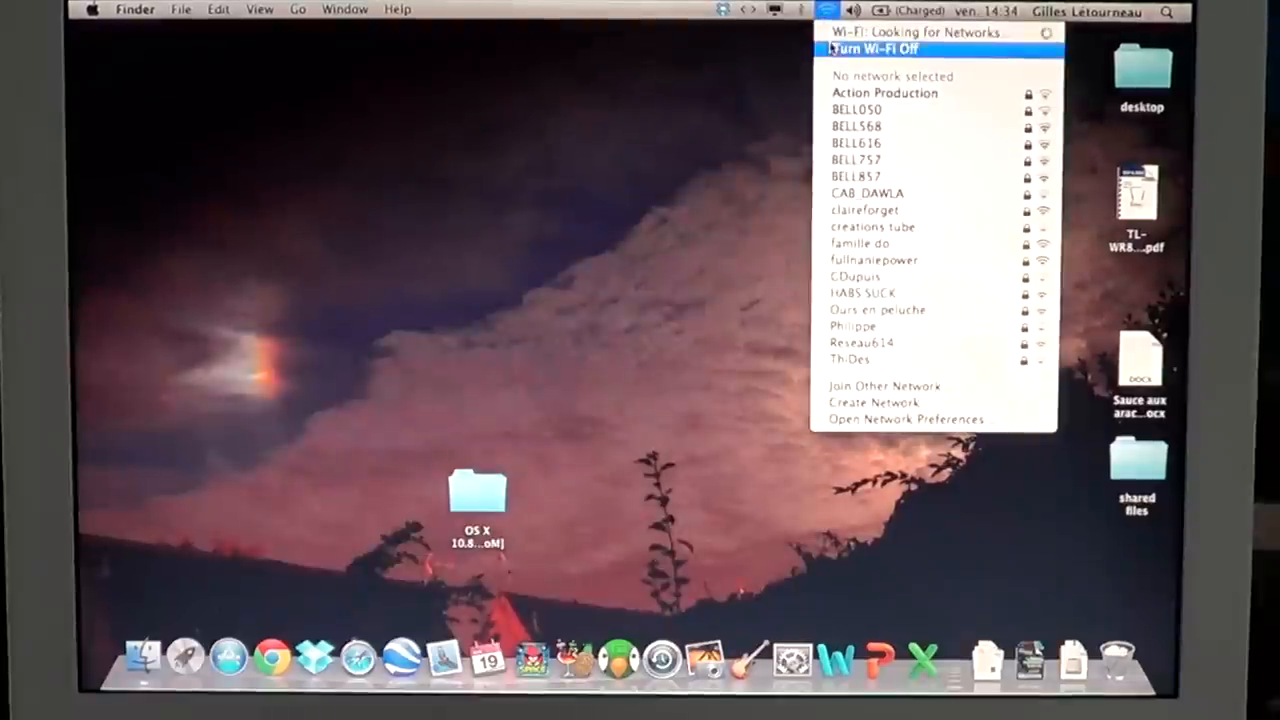
{"action": "left_click", "coordinate": [828, 10]}
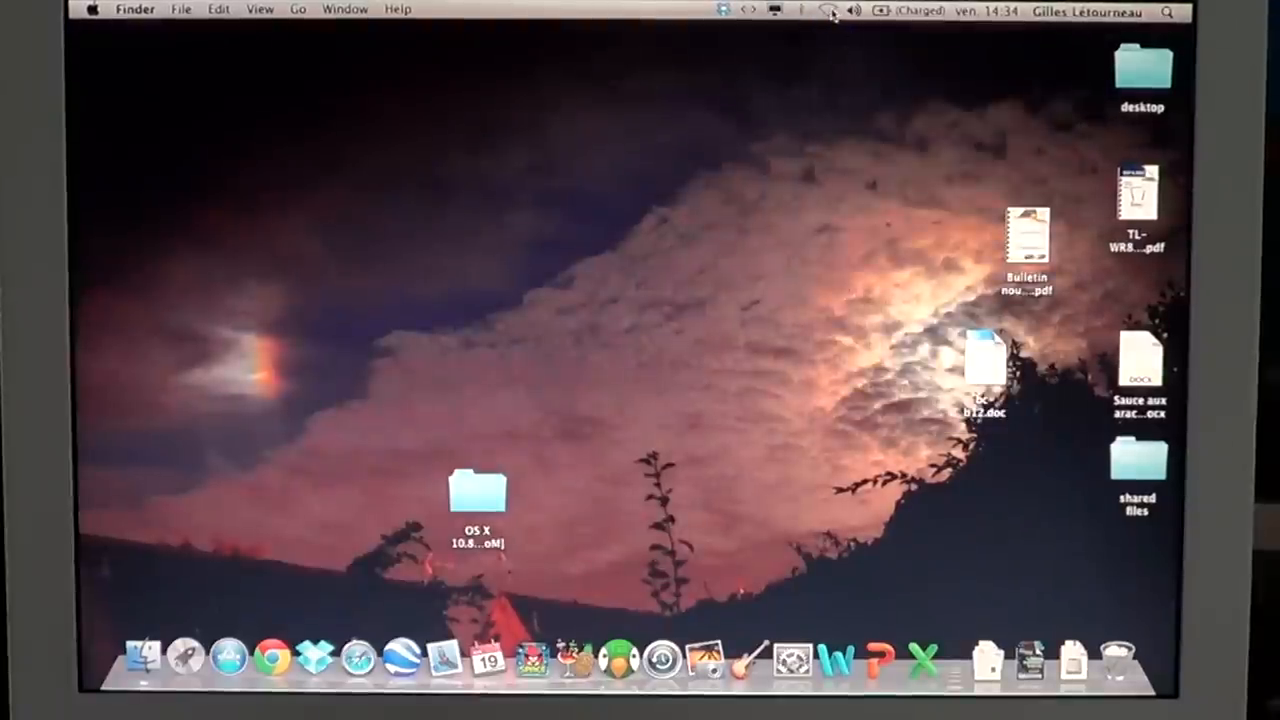
{"action": "left_click", "coordinate": [832, 10]}
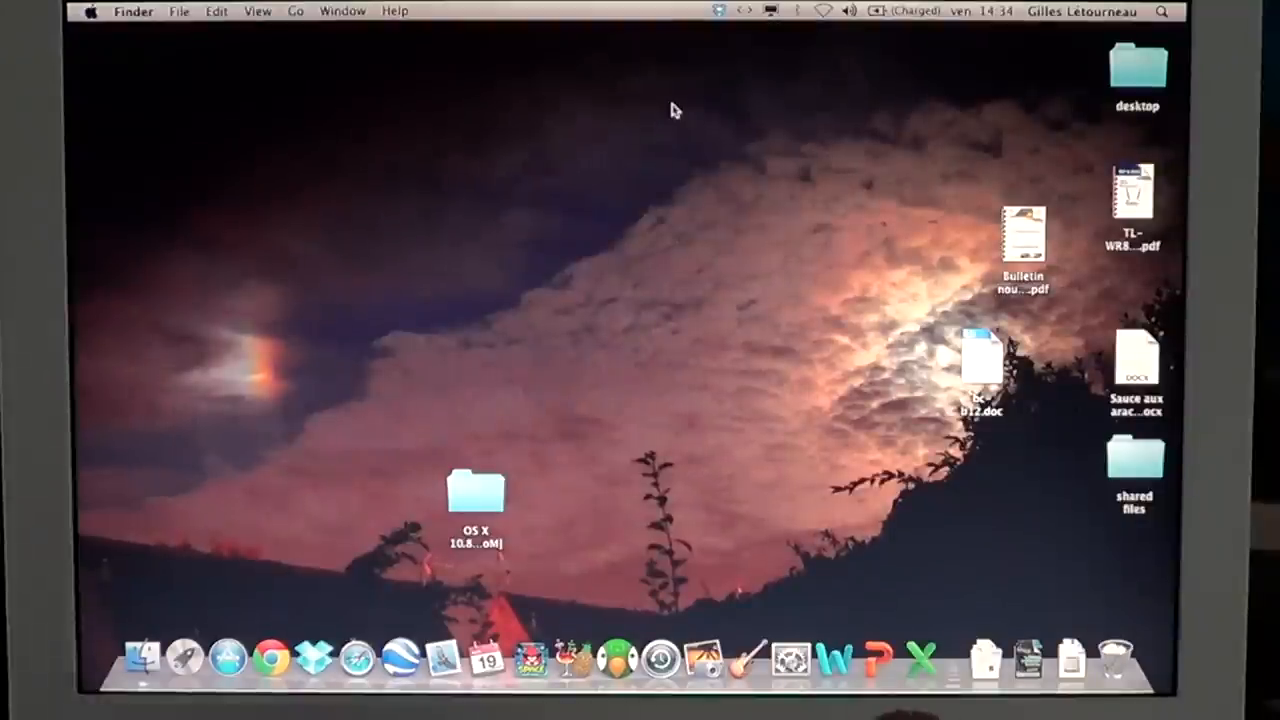
{"action": "left_click", "coordinate": [824, 12]}
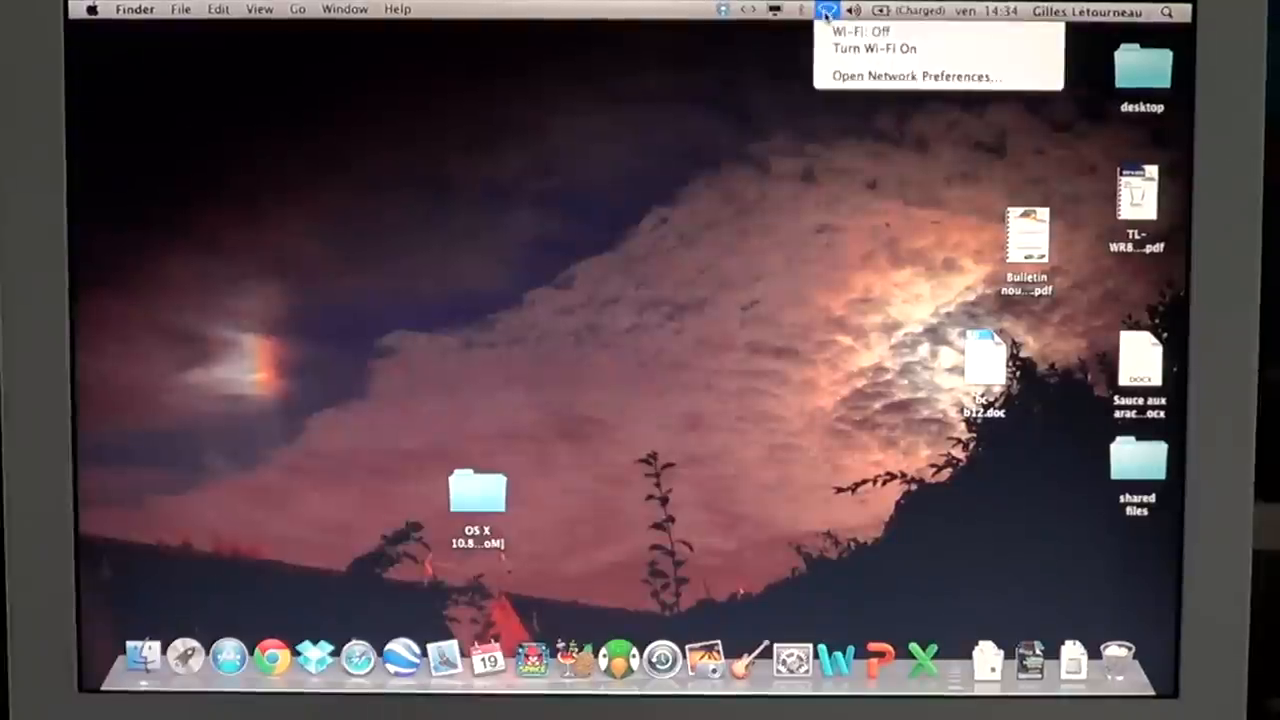
{"action": "left_click", "coordinate": [824, 12]}
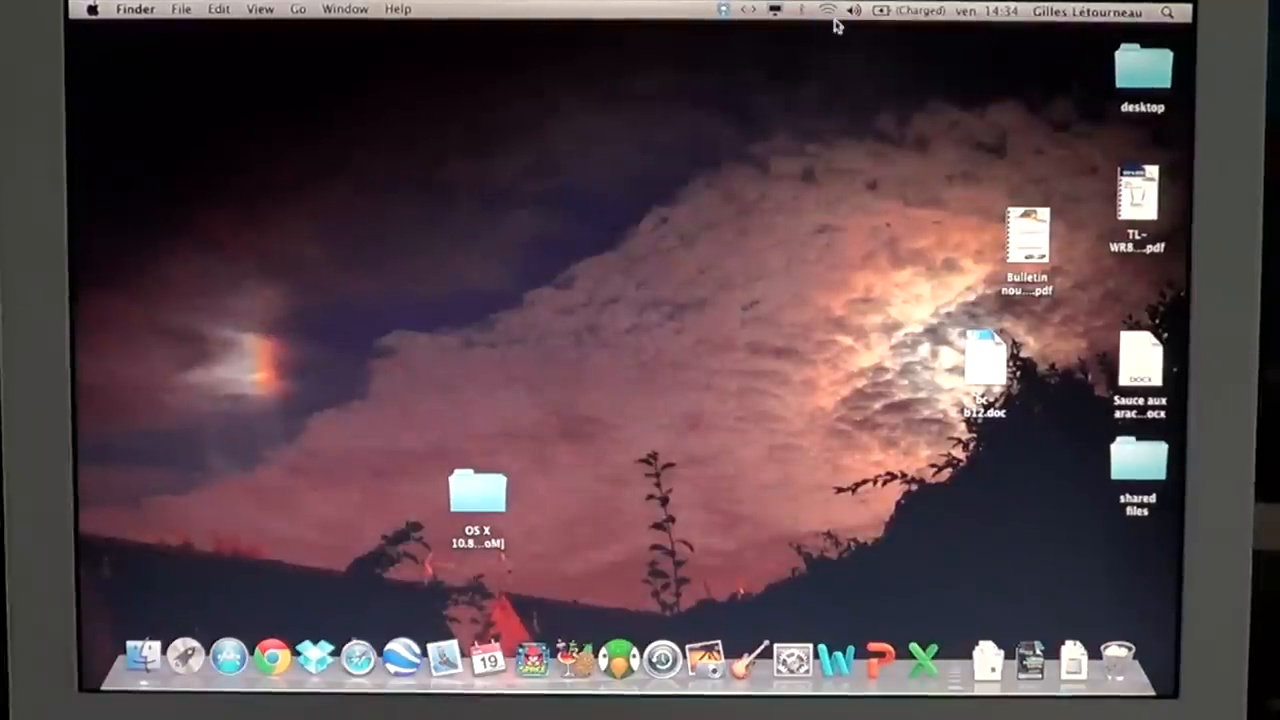
{"action": "left_click", "coordinate": [856, 10]}
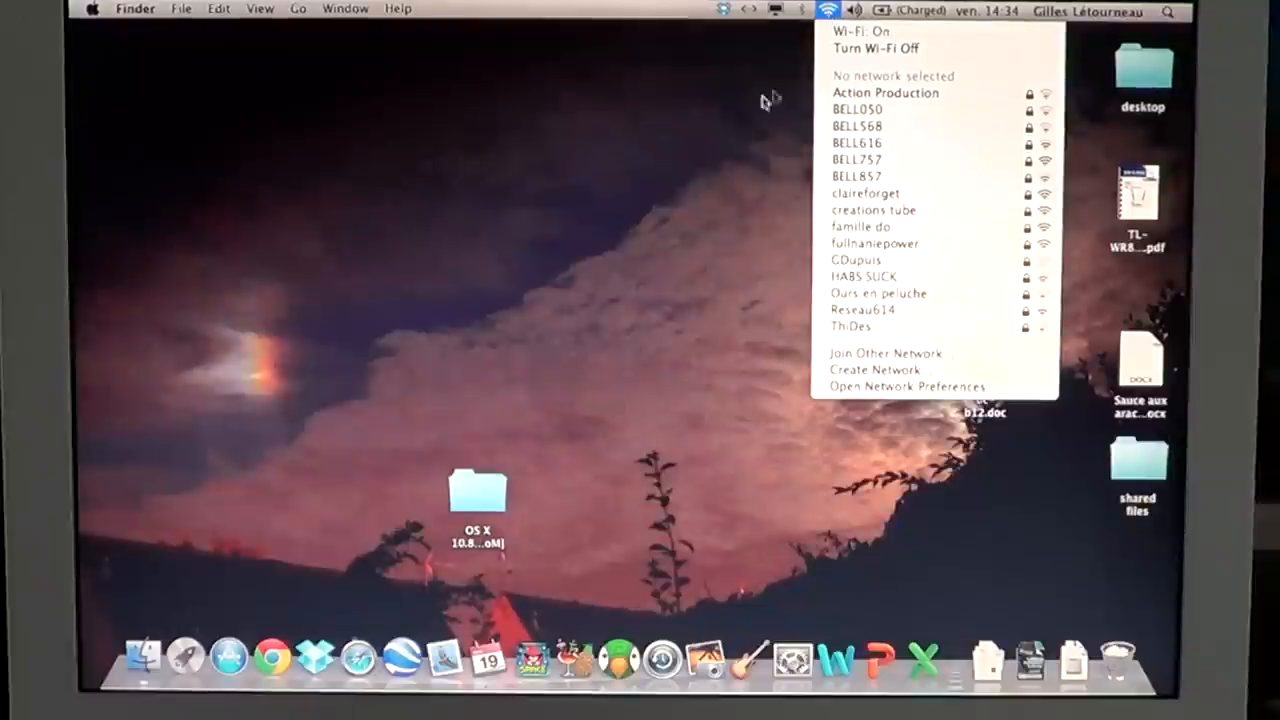
{"action": "left_click", "coordinate": [688, 160]}
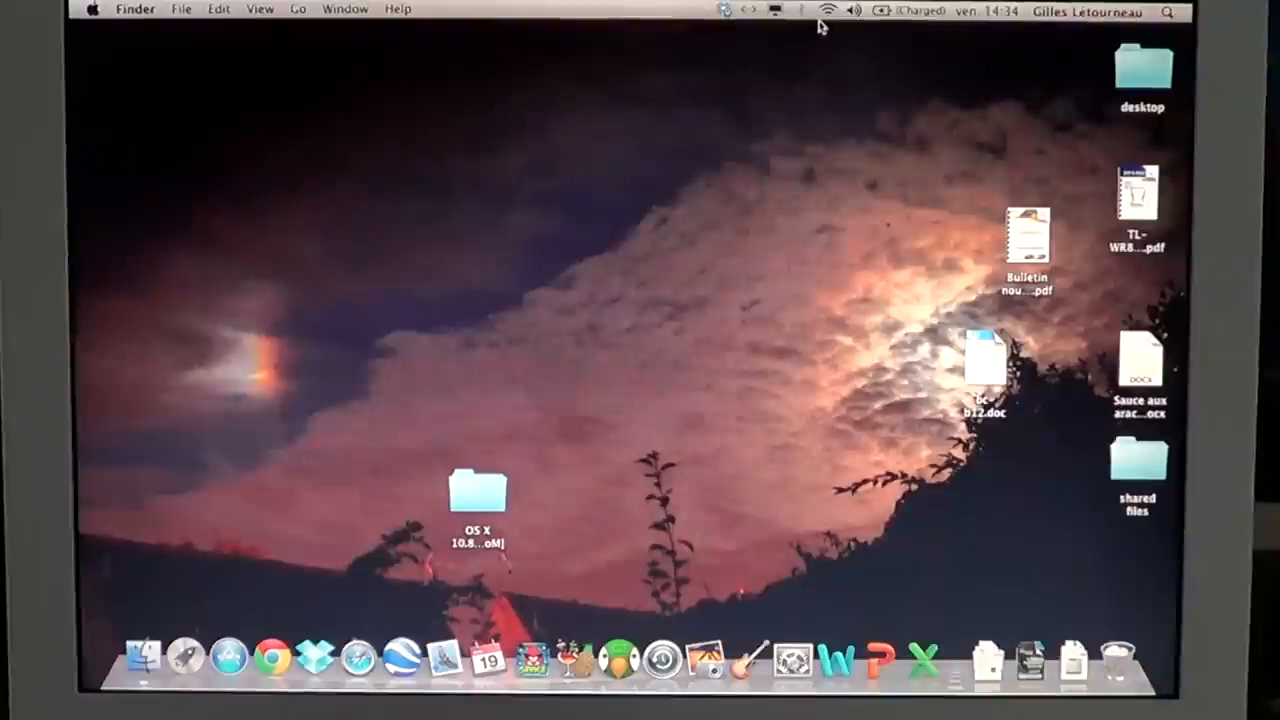
{"action": "left_click", "coordinate": [826, 12]}
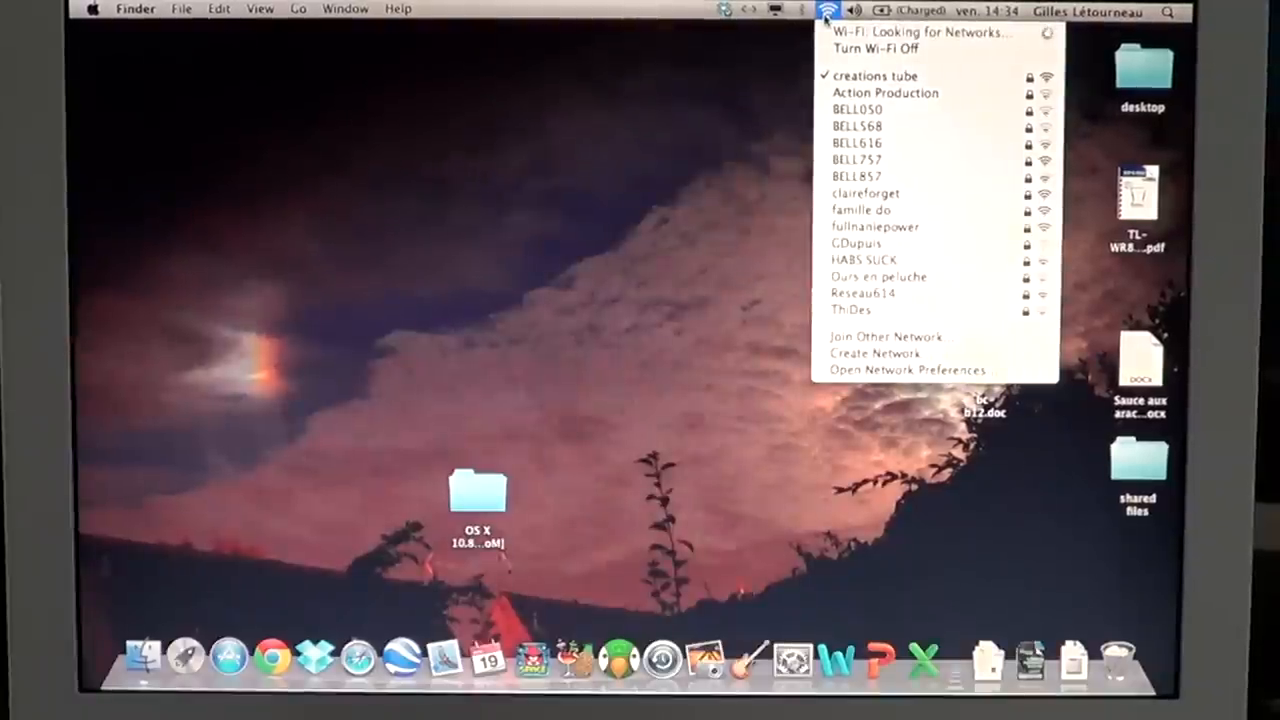
{"action": "mouse_move", "coordinate": [872, 48]}
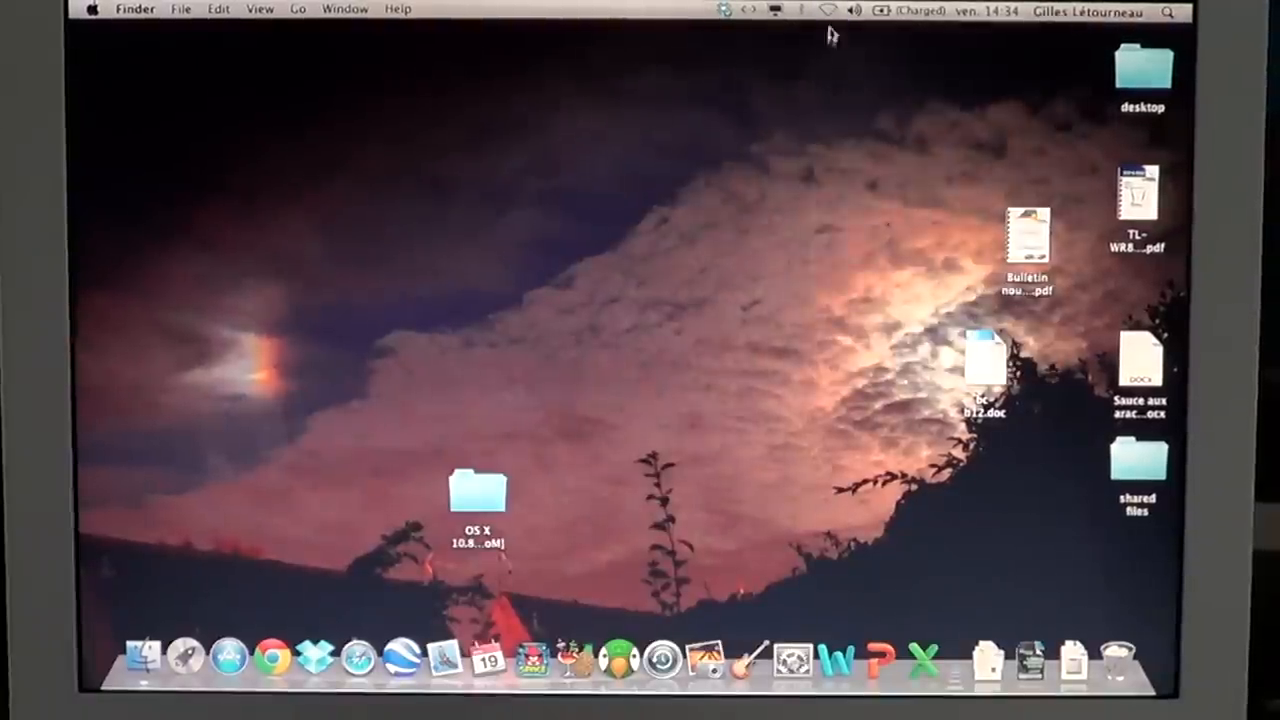
{"action": "left_click", "coordinate": [826, 8]}
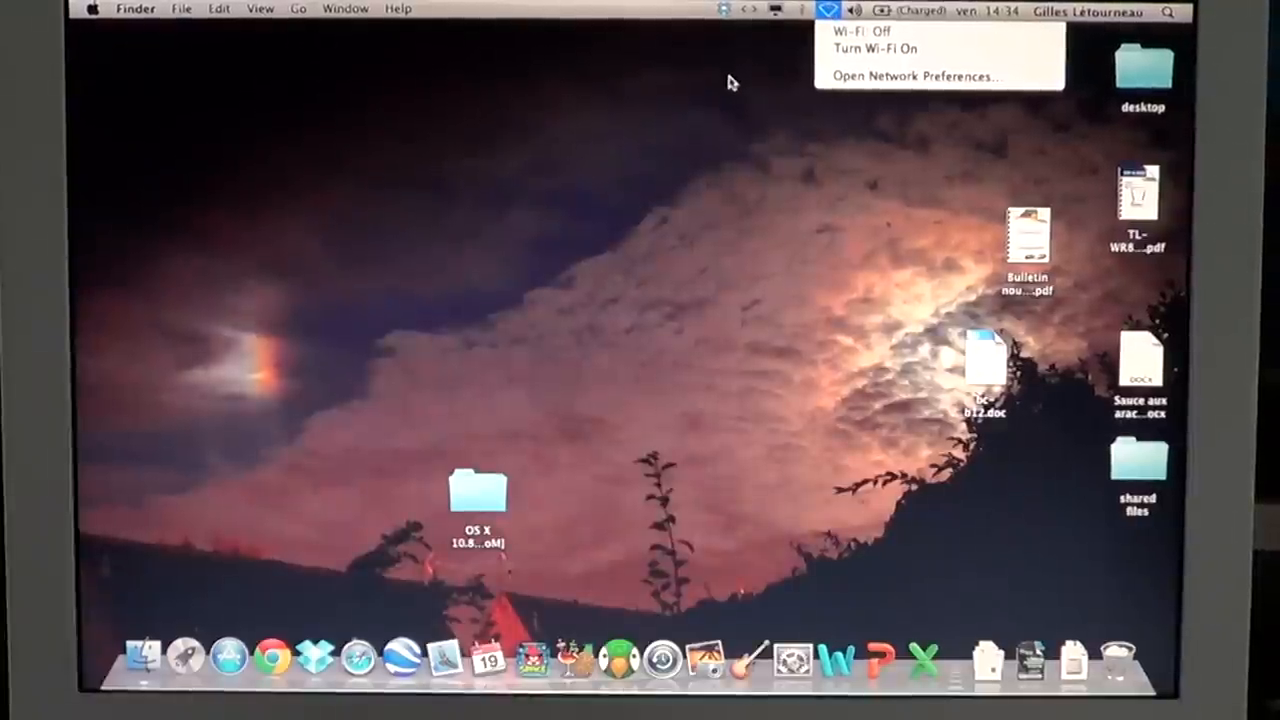
{"action": "mouse_move", "coordinate": [844, 92]}
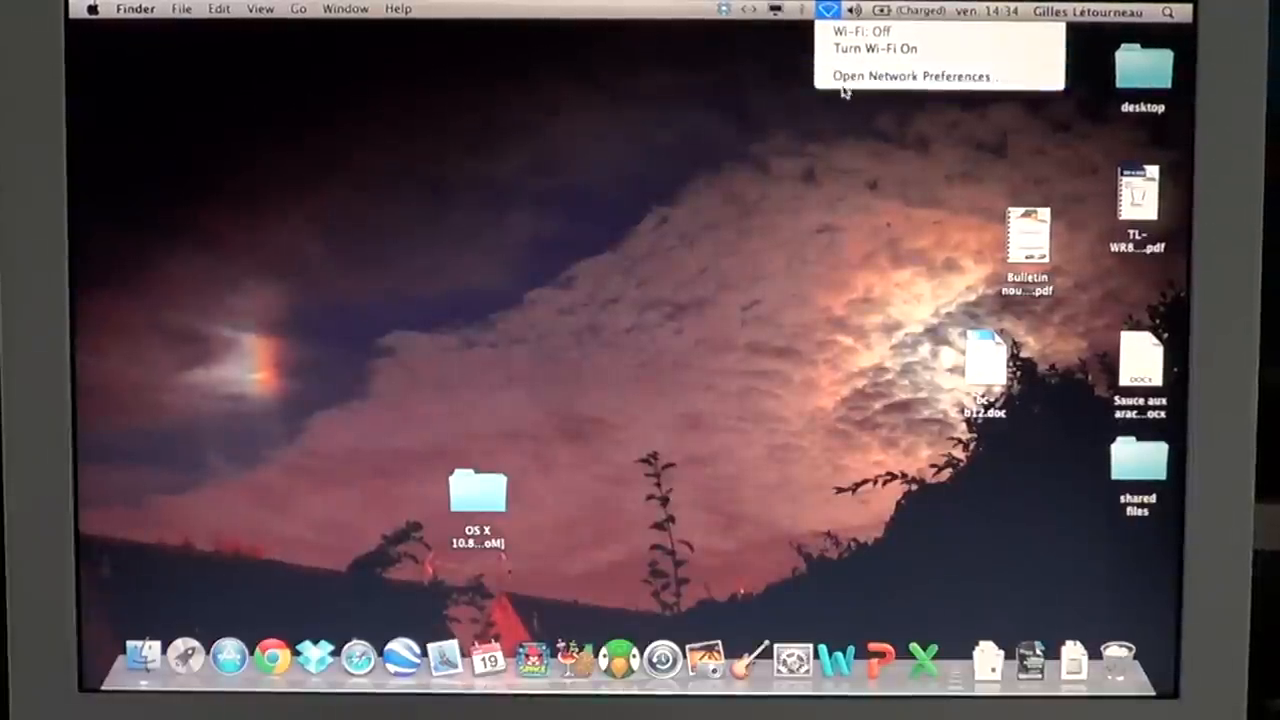
{"action": "left_click", "coordinate": [828, 10]}
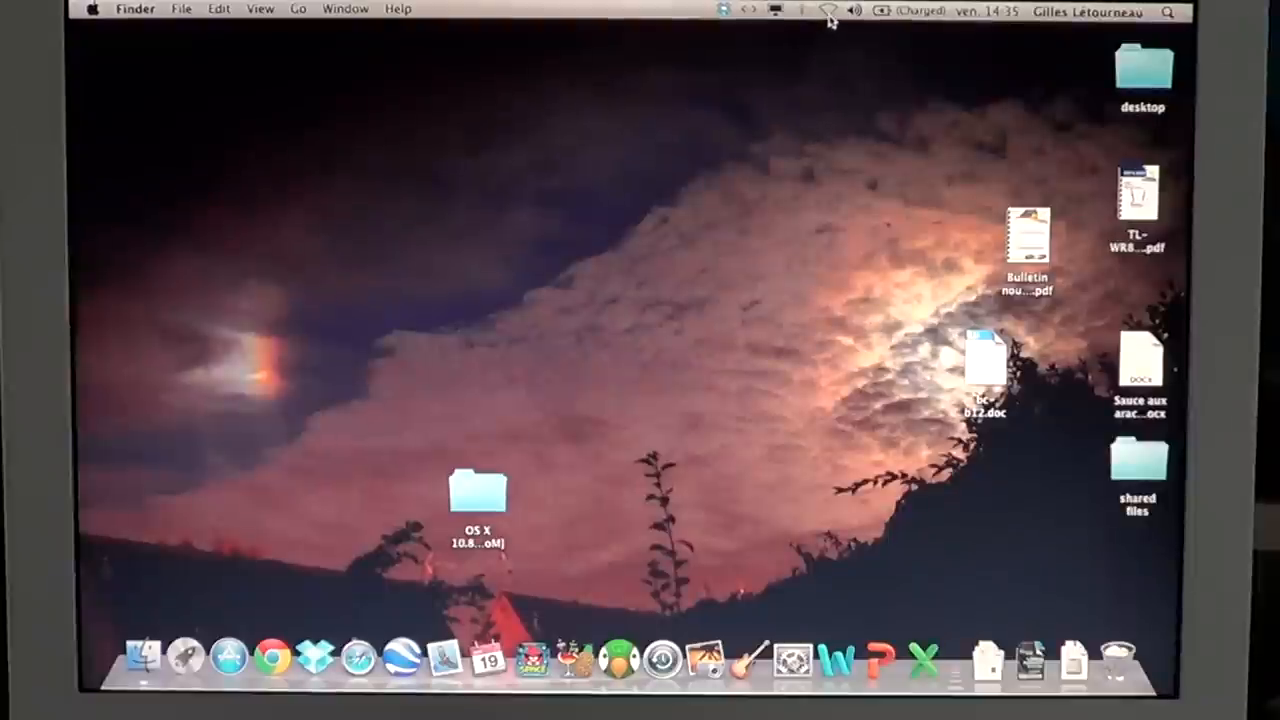
Reach the Network pane via Open Network Preferences… and select the Wi-Fi service
{"action": "left_click", "coordinate": [828, 8]}
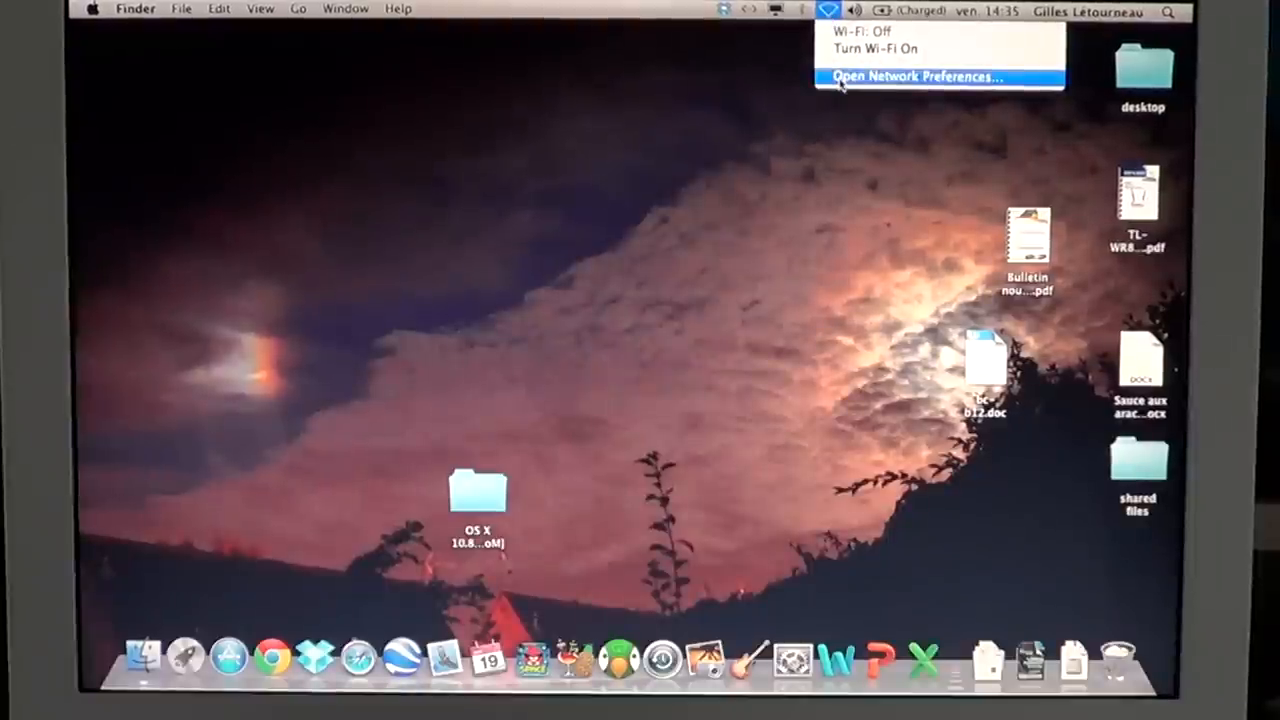
{"action": "left_click", "coordinate": [920, 76]}
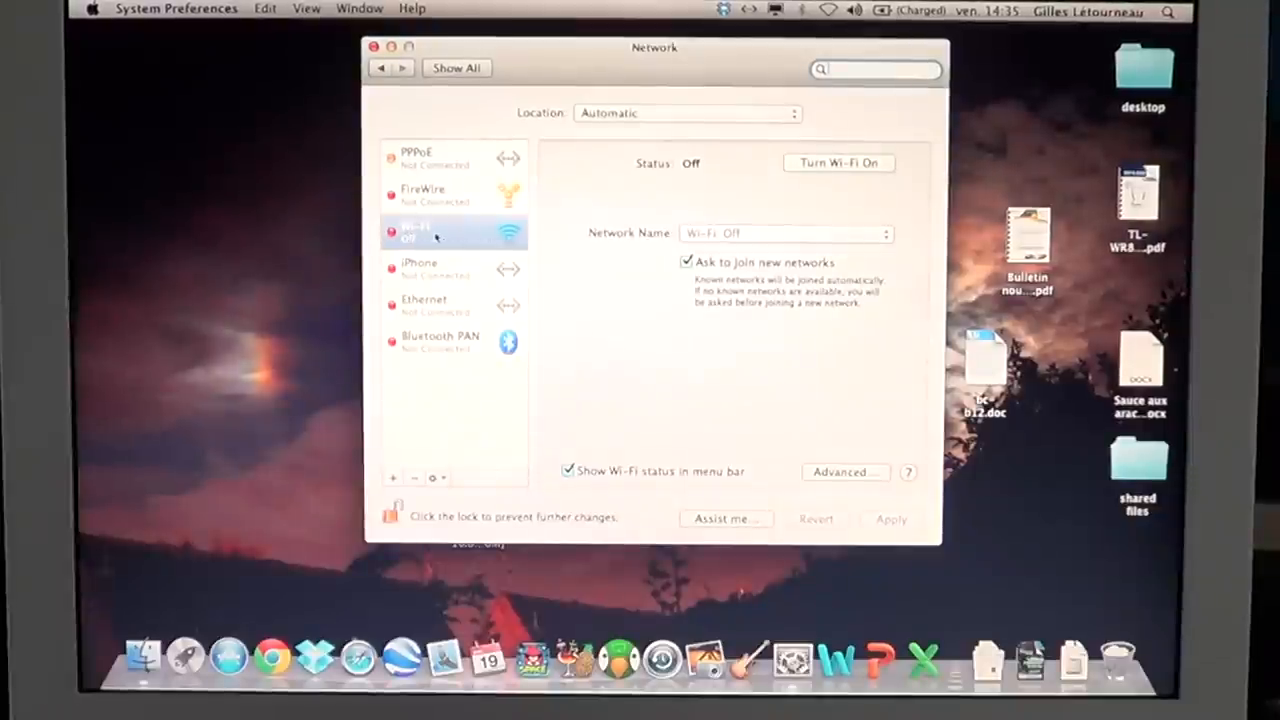
{"action": "left_click", "coordinate": [450, 232]}
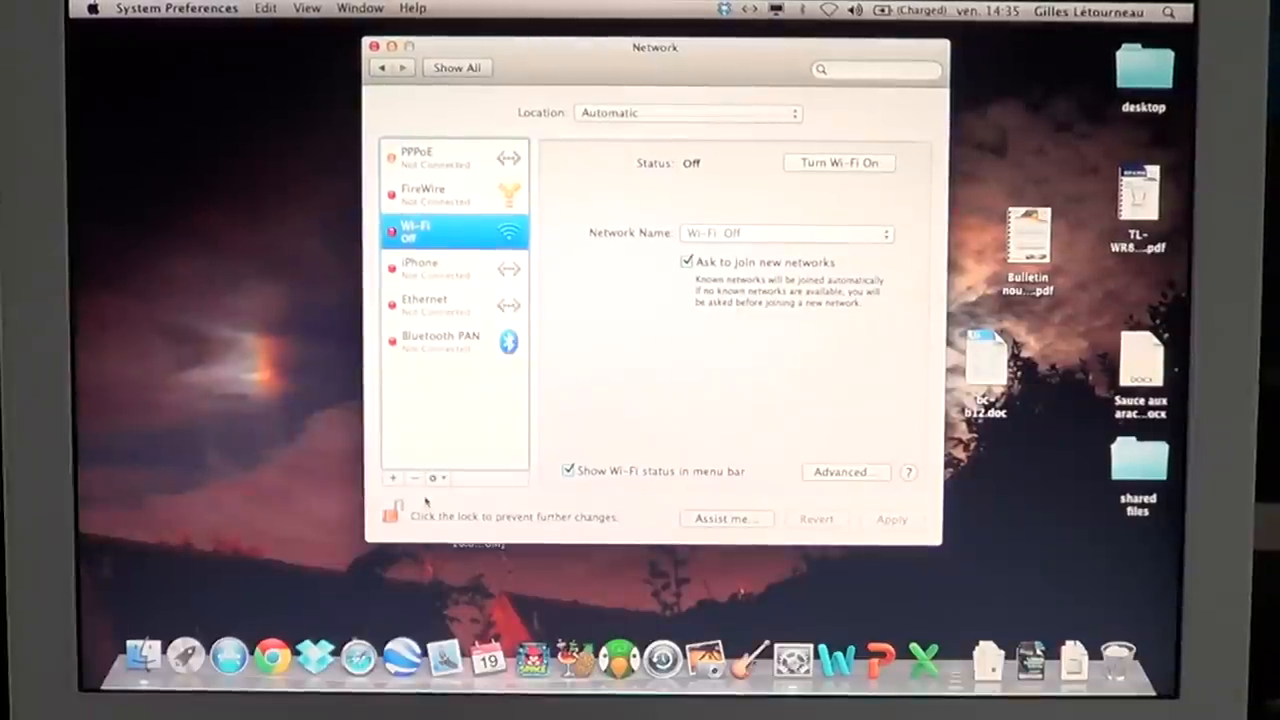
{"action": "mouse_move", "coordinate": [414, 476]}
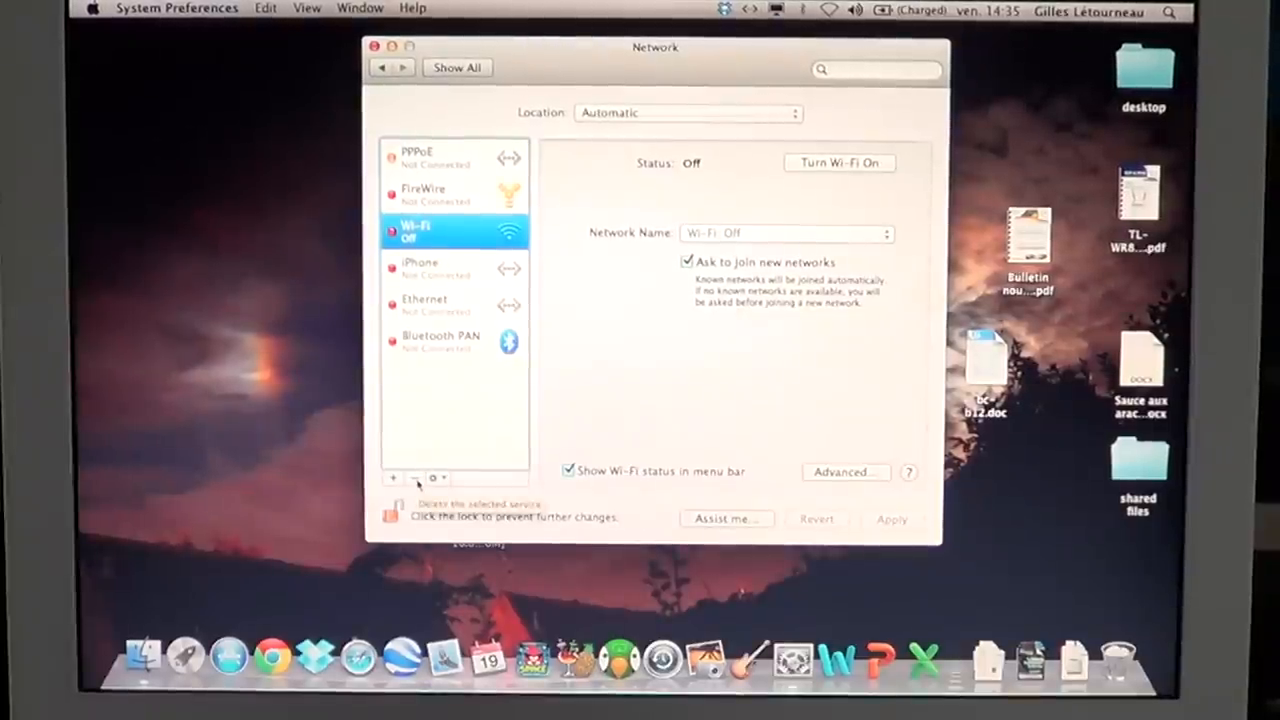
Delete the Wi-Fi service with the minus button and apply, leaving PPPoE selected
{"action": "left_click", "coordinate": [430, 194]}
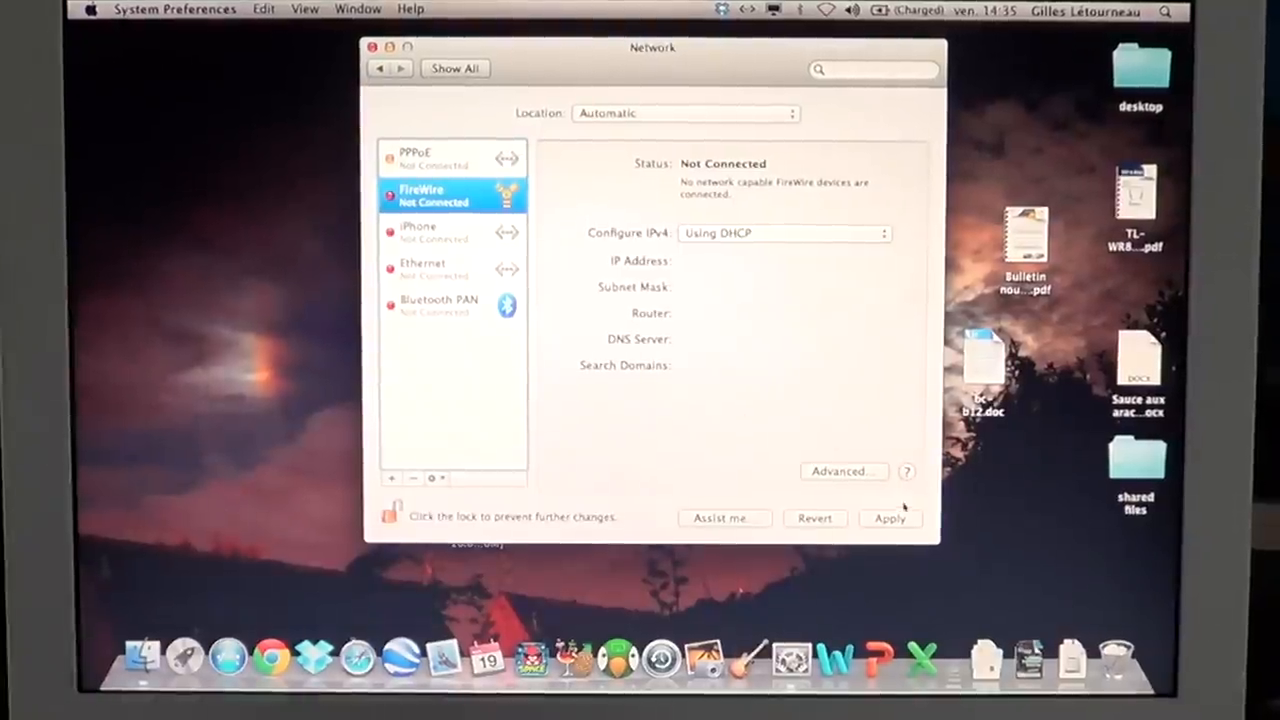
{"action": "left_click", "coordinate": [450, 158]}
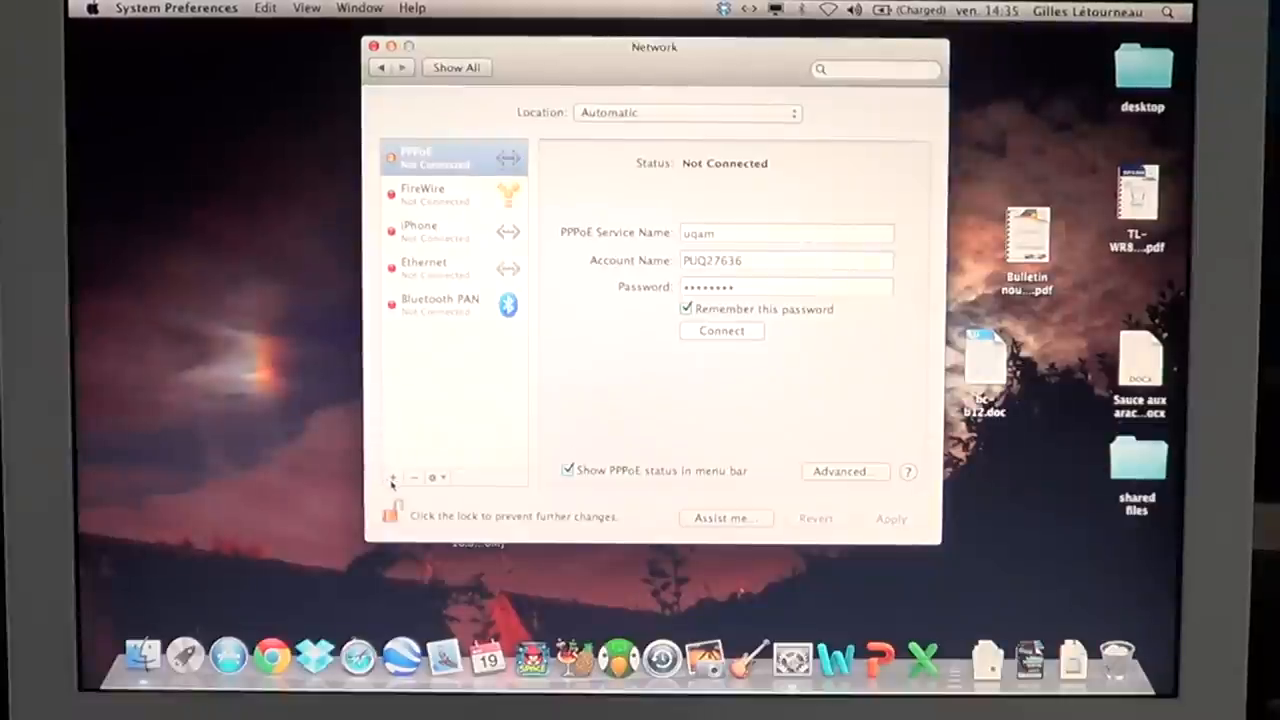
Create a new service on the Wi-Fi interface, keeping the default name Wi-Fi
{"action": "left_click", "coordinate": [392, 476]}
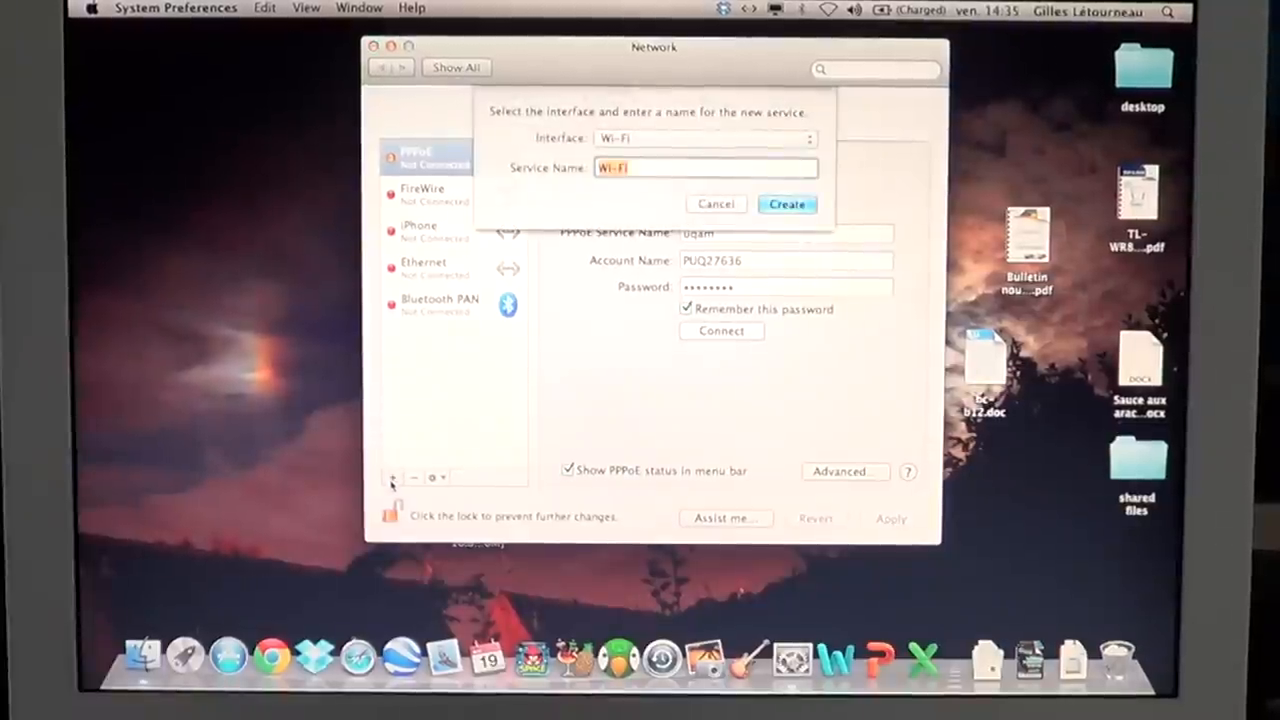
{"action": "left_click", "coordinate": [704, 138]}
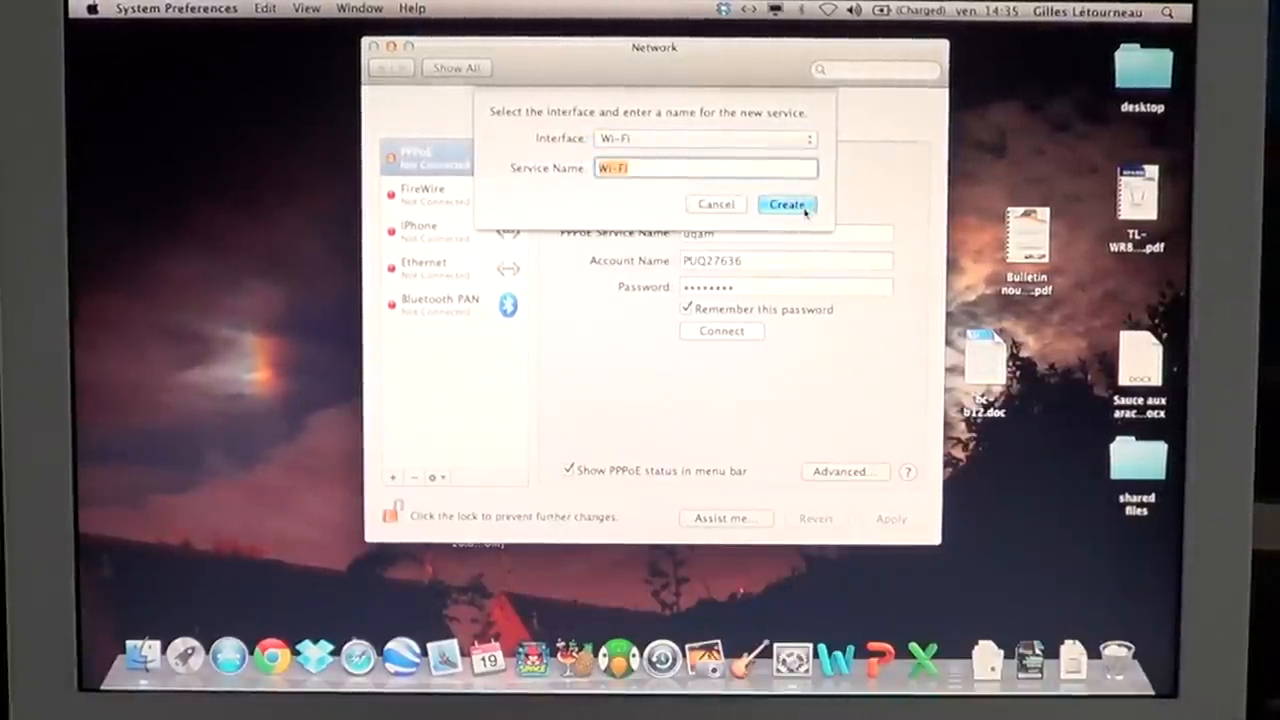
{"action": "left_click", "coordinate": [786, 204]}
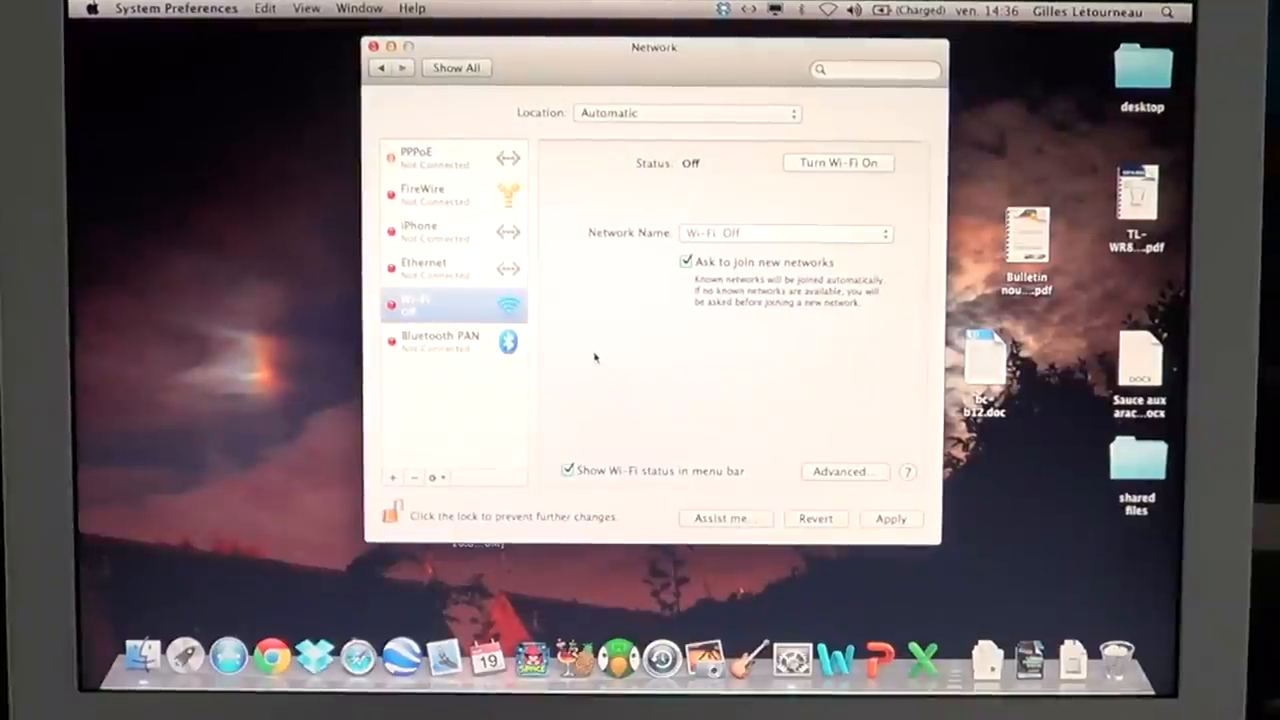
{"action": "mouse_move", "coordinate": [760, 88]}
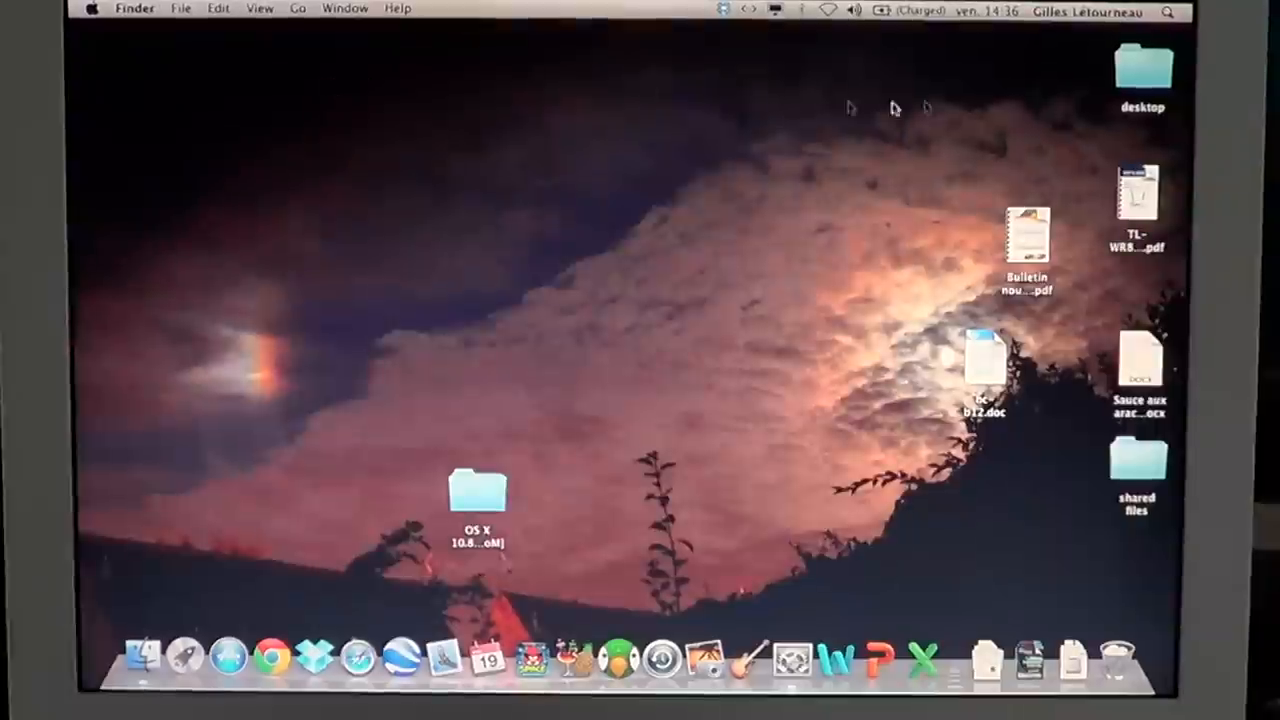
Turn Wi-Fi back on from the menu bar and list the nearby networks while it searches
{"action": "left_click", "coordinate": [828, 10]}
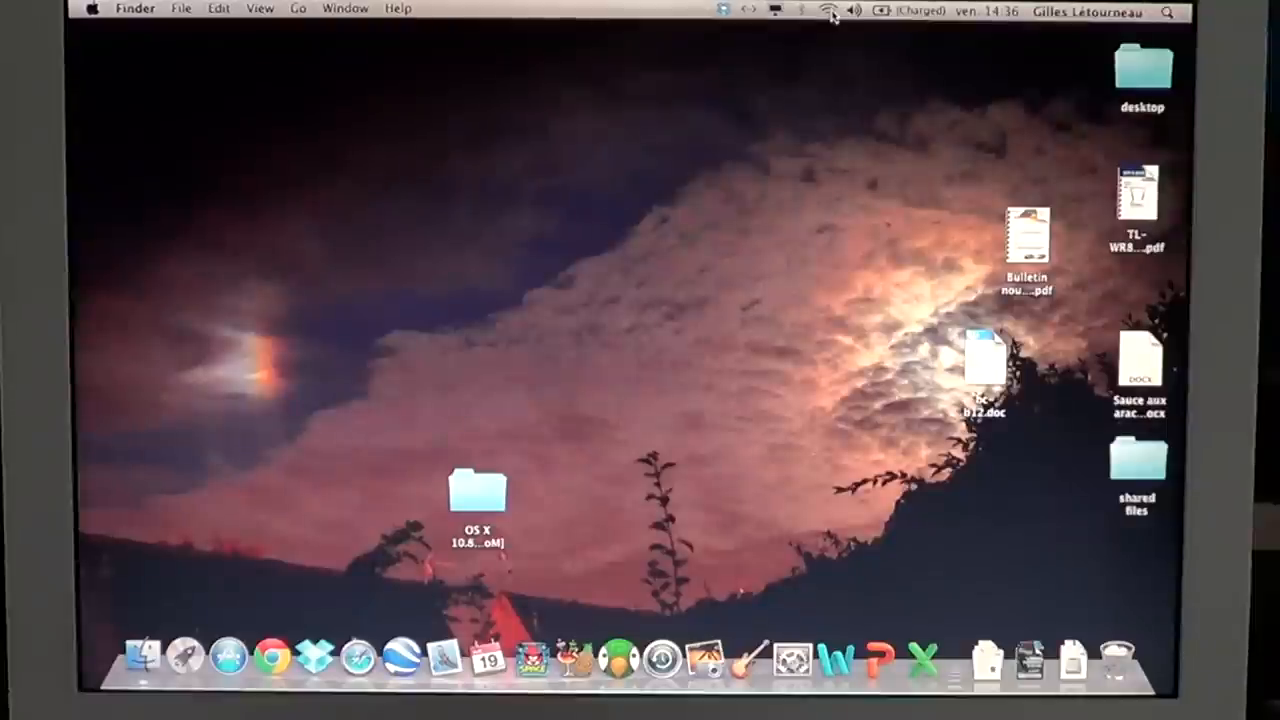
{"action": "left_click", "coordinate": [828, 12]}
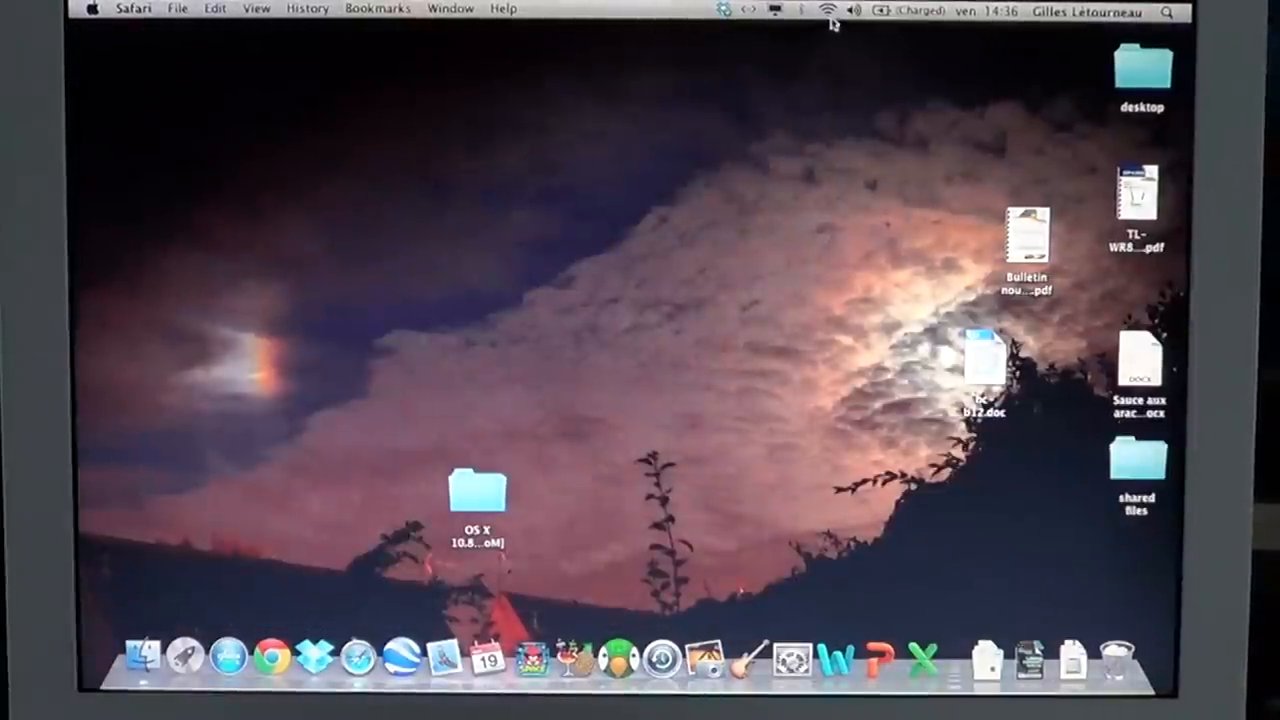
{"action": "left_click", "coordinate": [828, 10]}
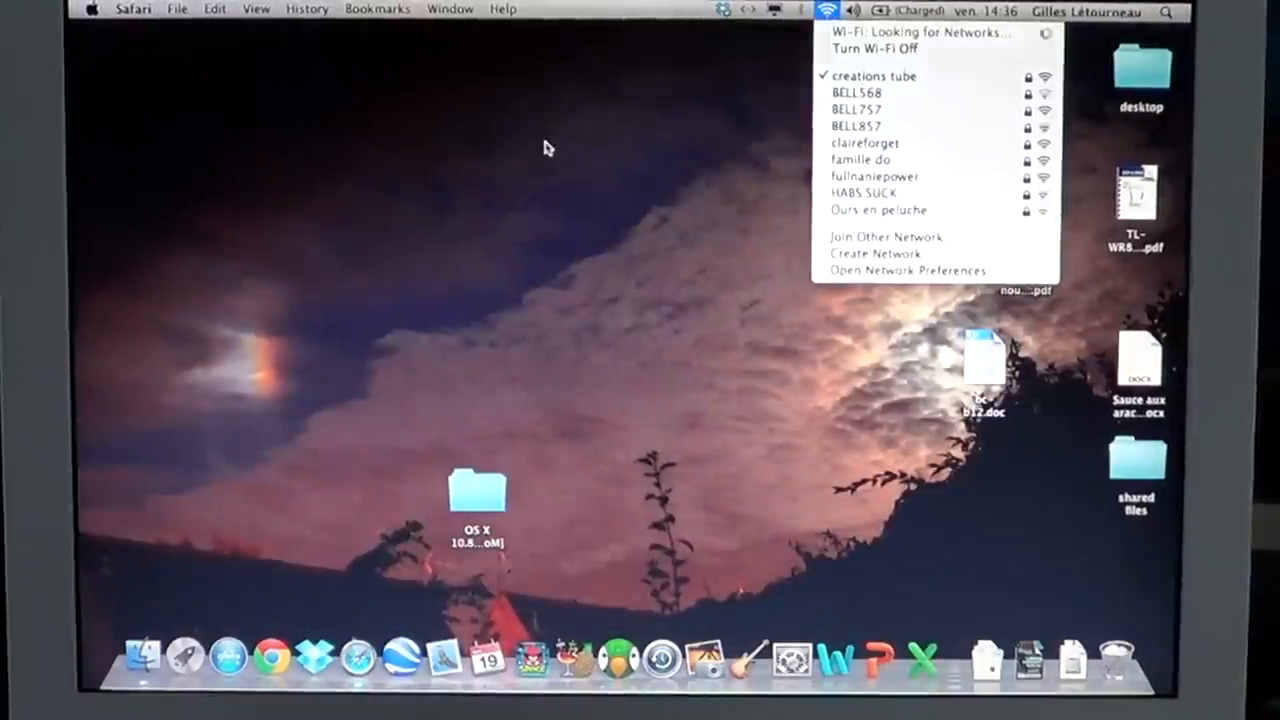